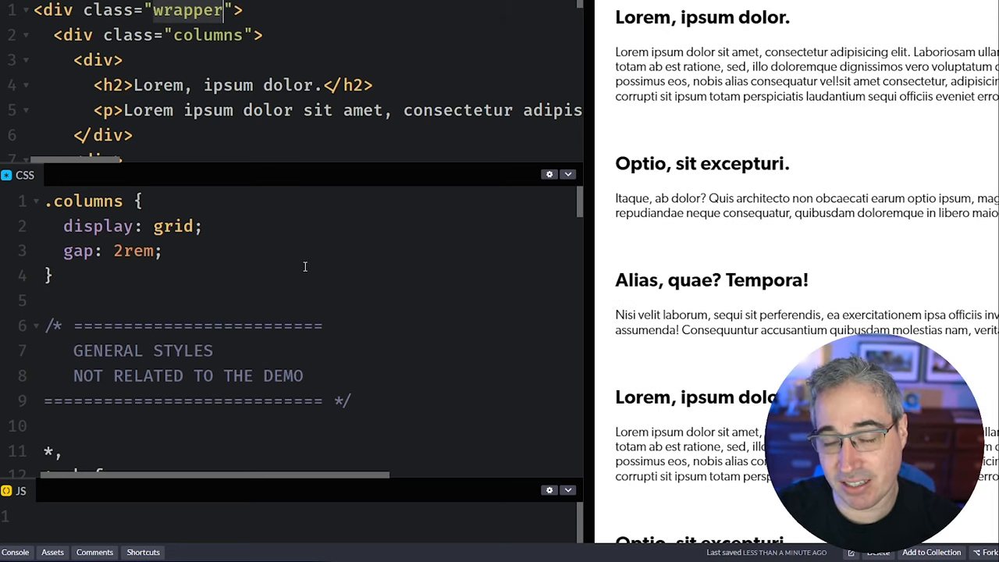
{"action": "type", "text": "@container (width )"}
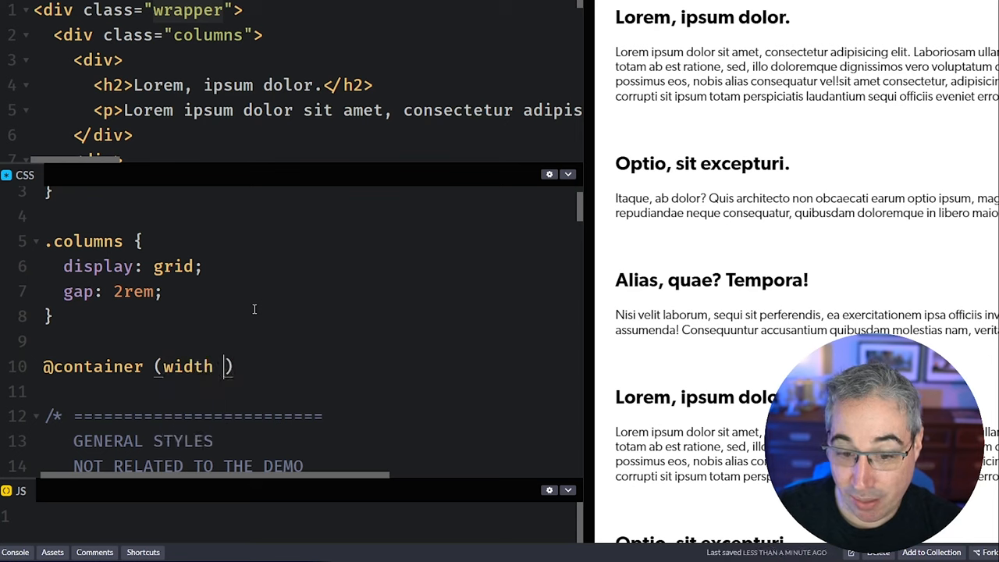
{"action": "type", "text": "> calc(200px * 3)) {"}
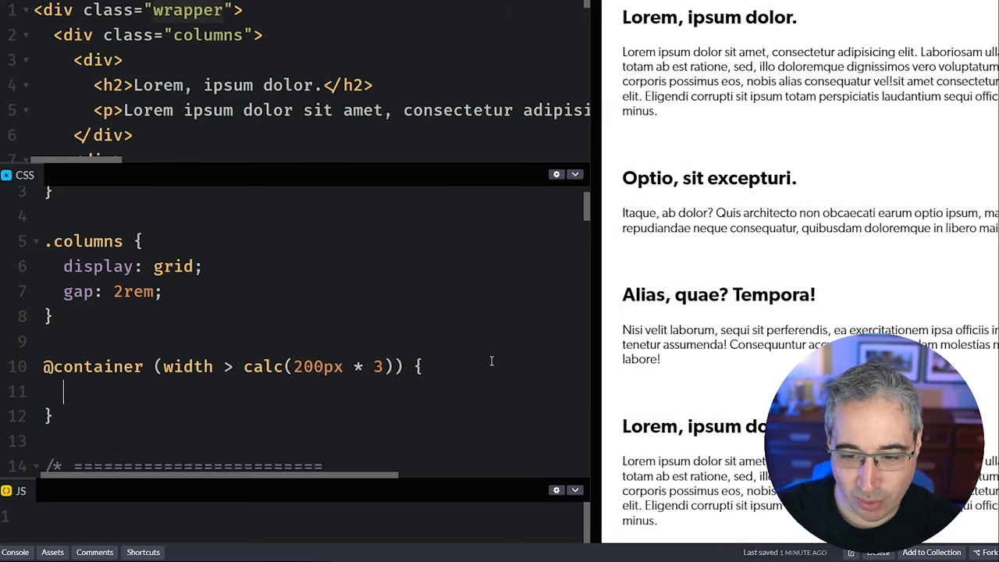